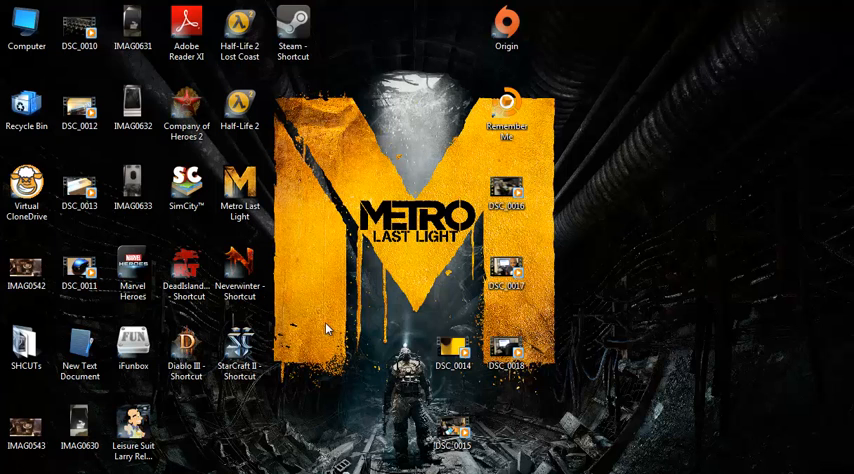
Launch Control Panel from the Start menu.
click(18, 464)
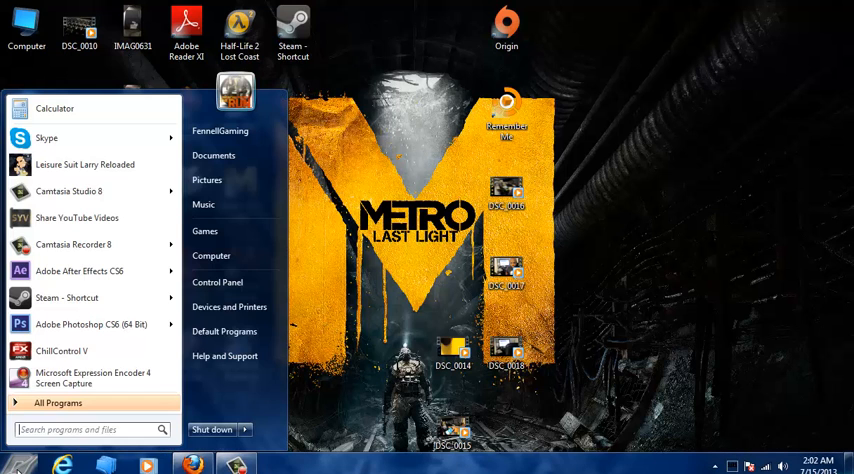
click(216, 282)
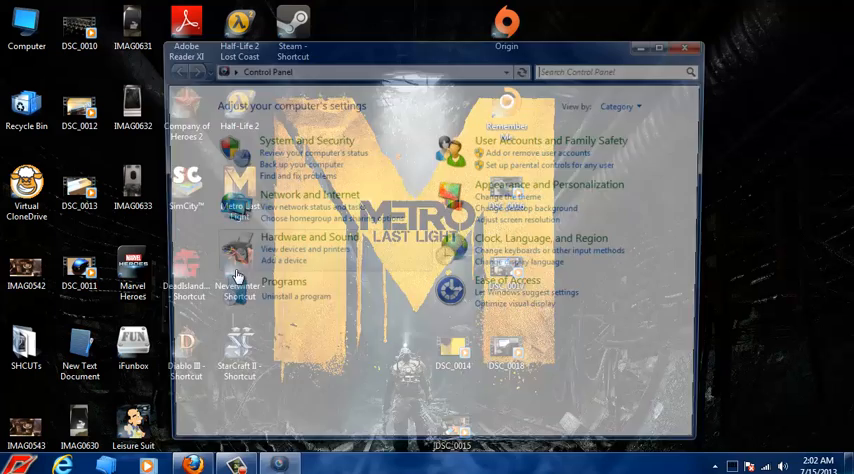
mouse_move(556, 140)
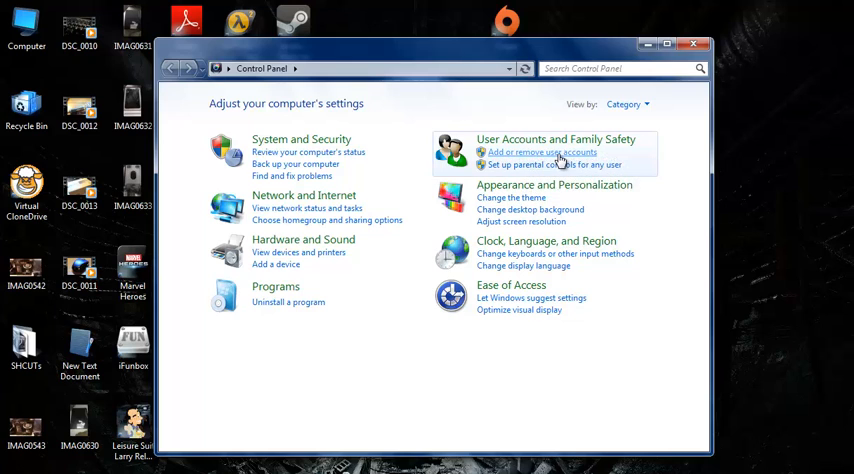
mouse_move(556, 140)
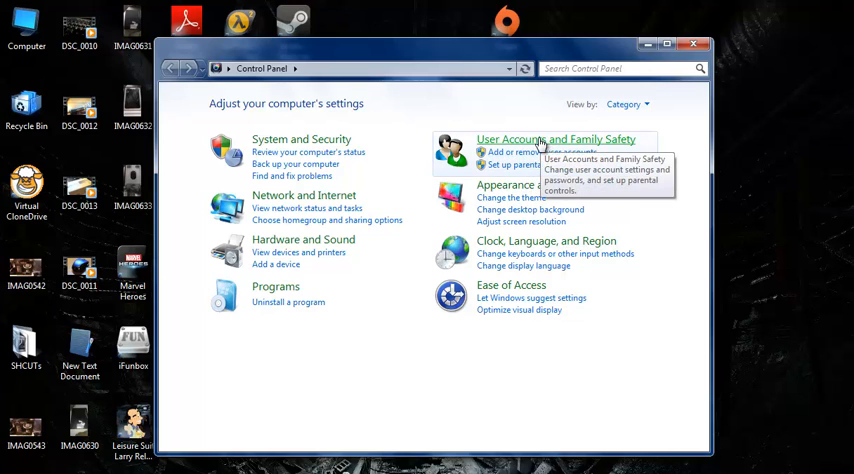
mouse_move(540, 156)
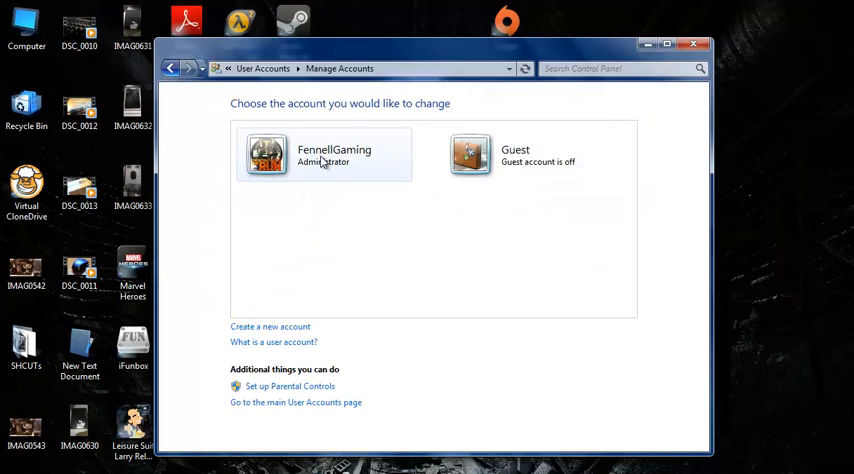
mouse_move(548, 170)
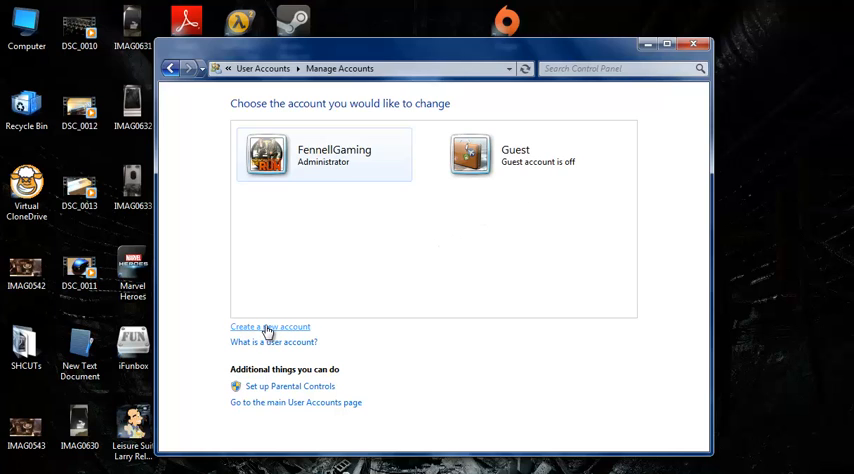
Create a new Standard user account named Test.
click(270, 326)
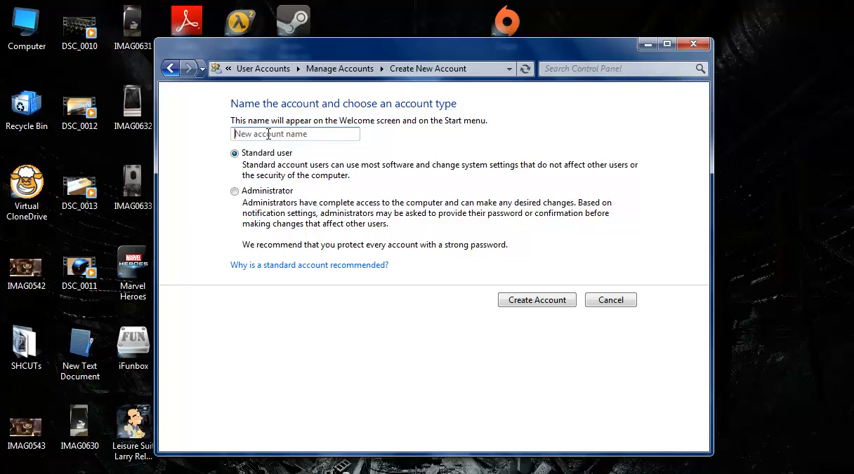
text(Test)
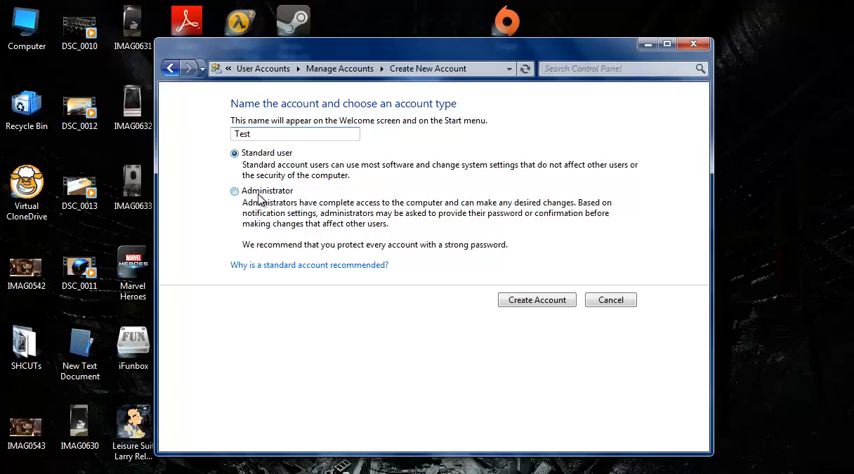
click(234, 152)
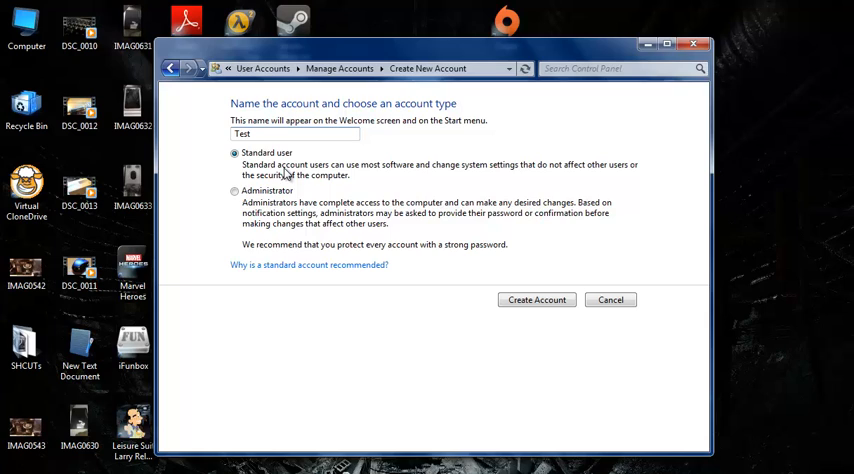
mouse_move(276, 194)
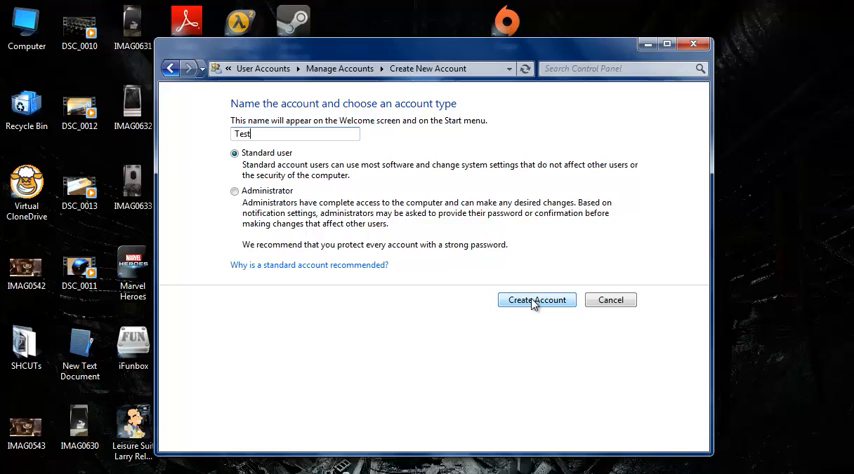
mouse_move(392, 202)
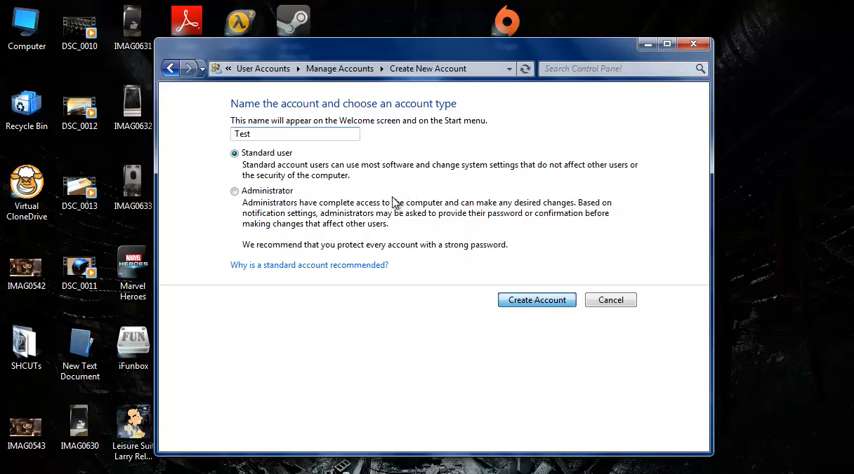
click(536, 300)
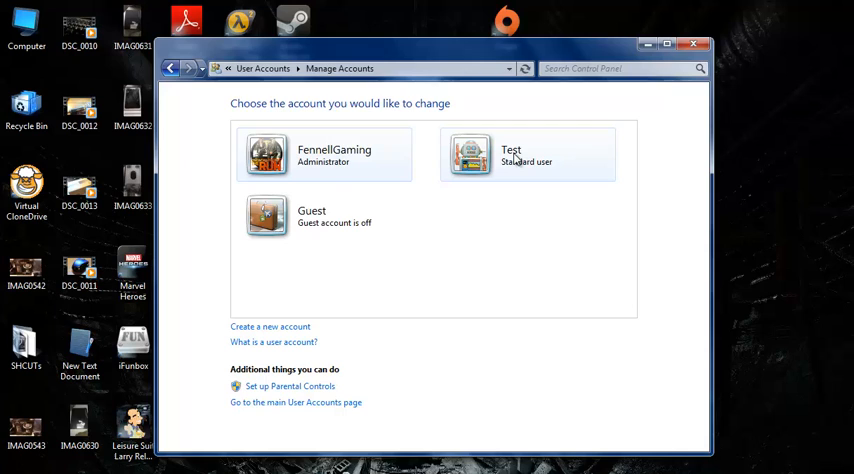
mouse_move(510, 162)
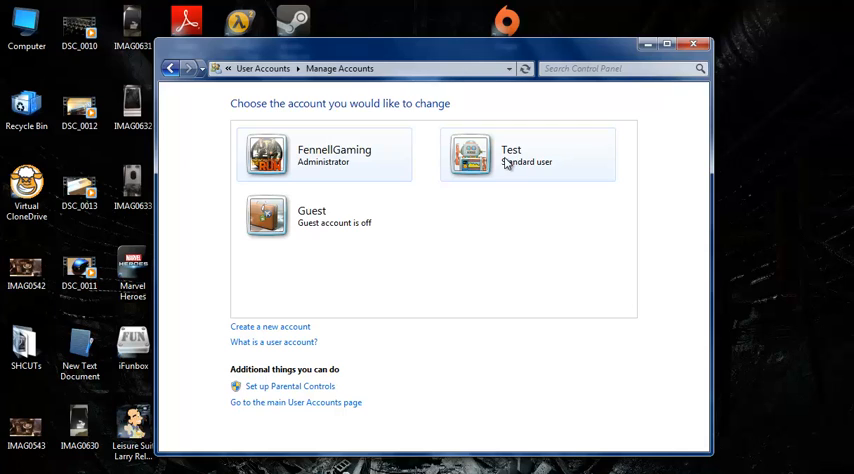
Go to the Change an Account page for the Test account.
click(526, 156)
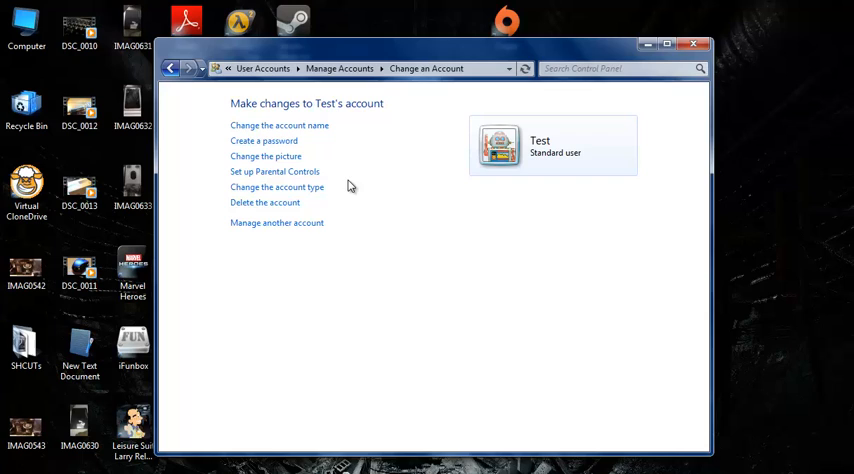
mouse_move(332, 212)
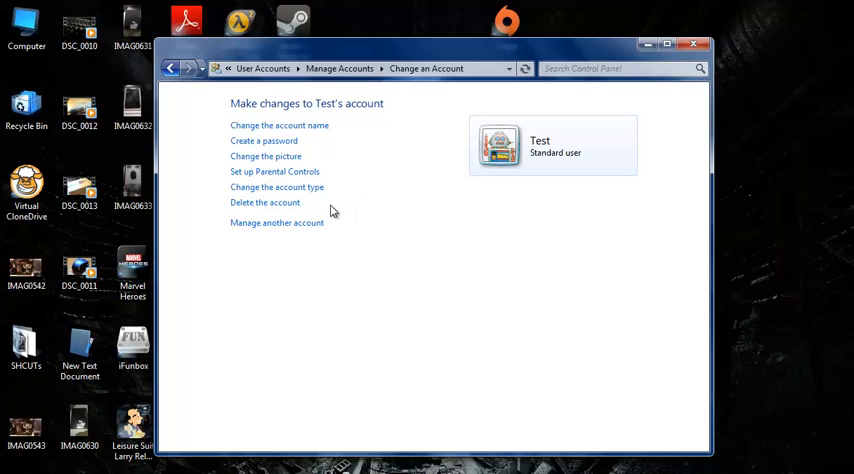